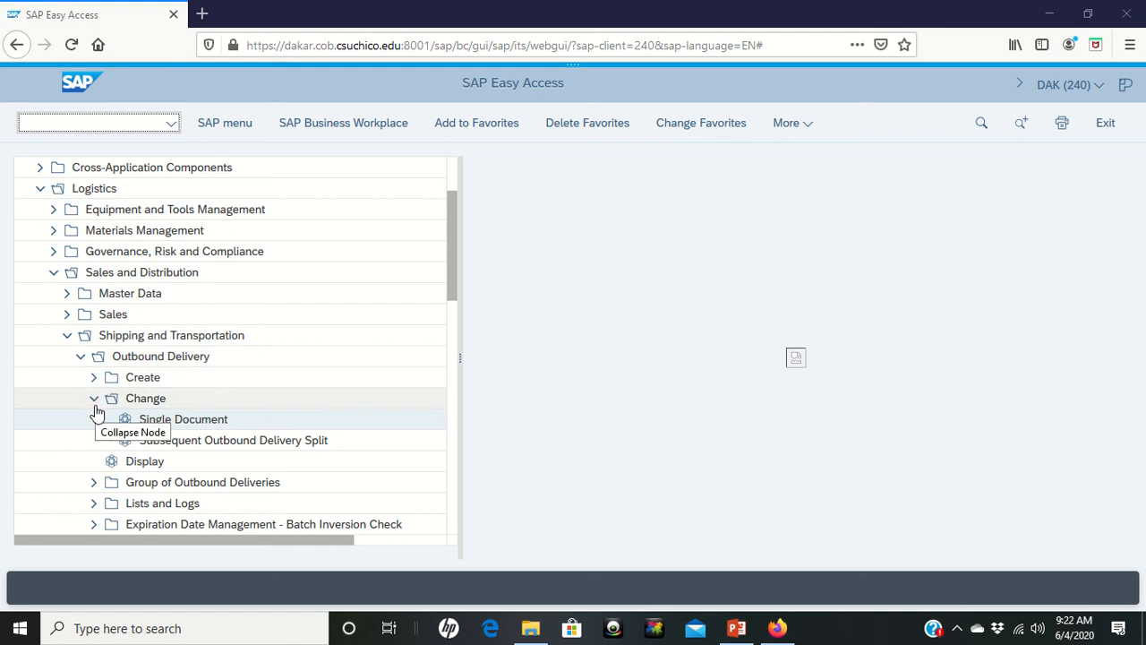
# Open Outbound Delivery > Change > Single Document from the Easy Access menu
pyautogui.click(182, 419)
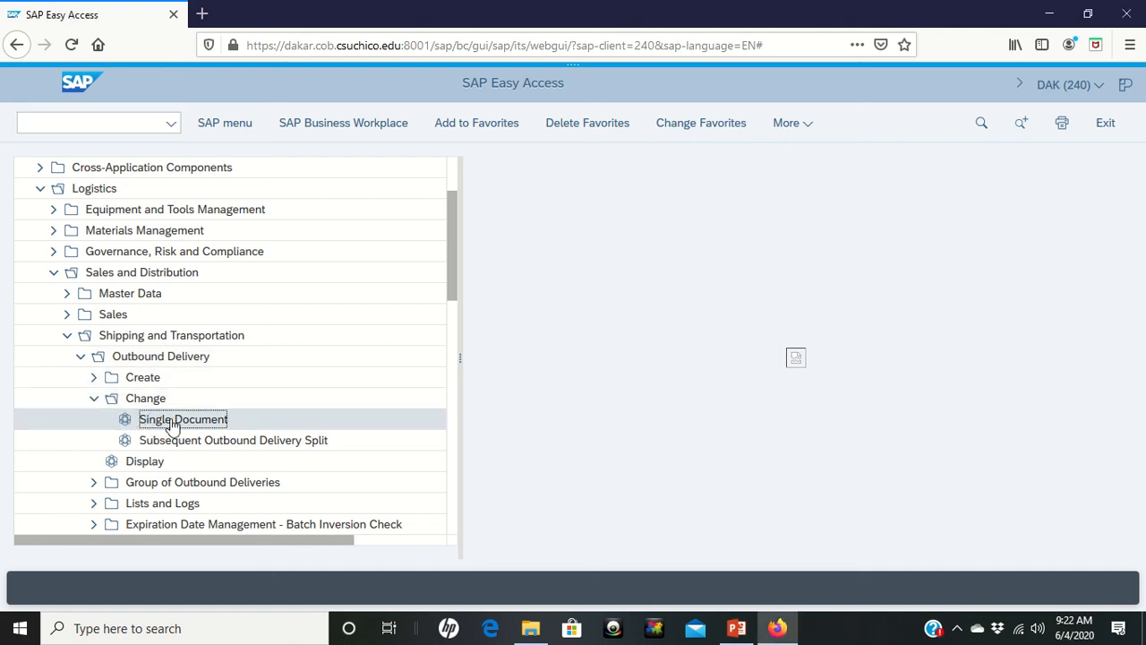
pyautogui.doubleClick(182, 419)
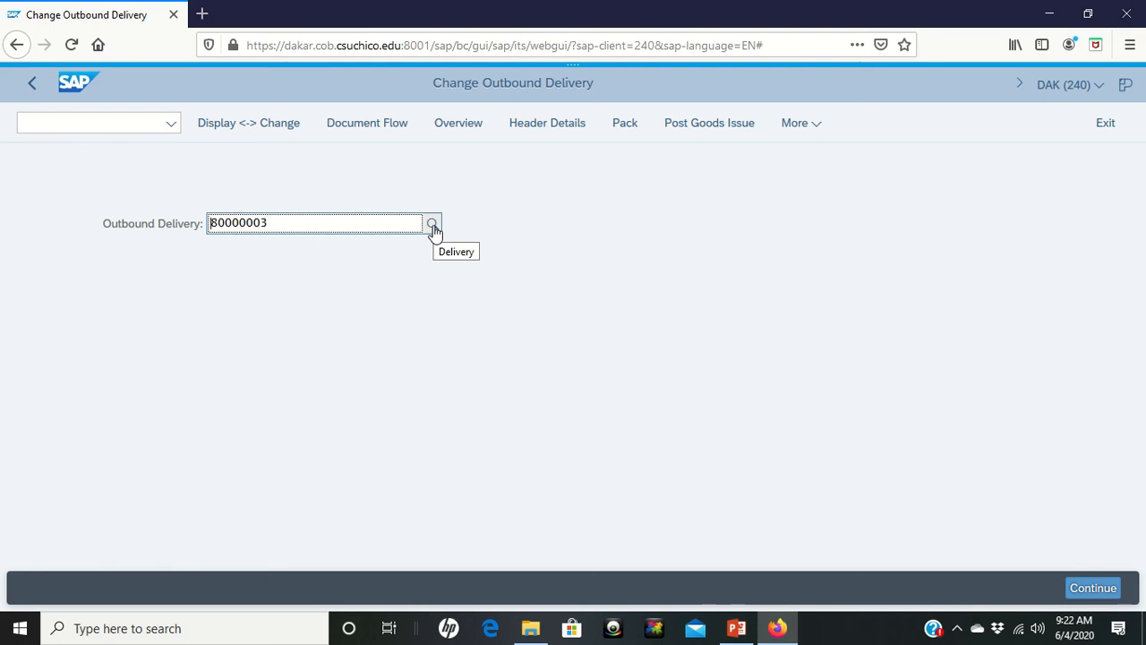
pyautogui.moveTo(349, 243)
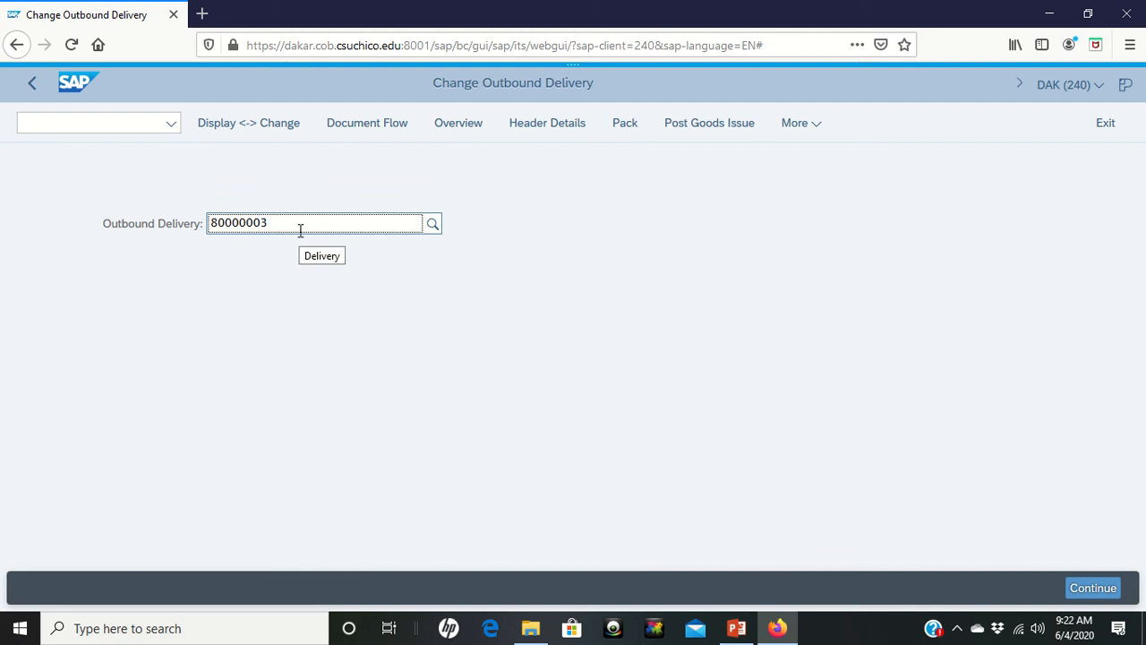
pyautogui.moveTo(634, 181)
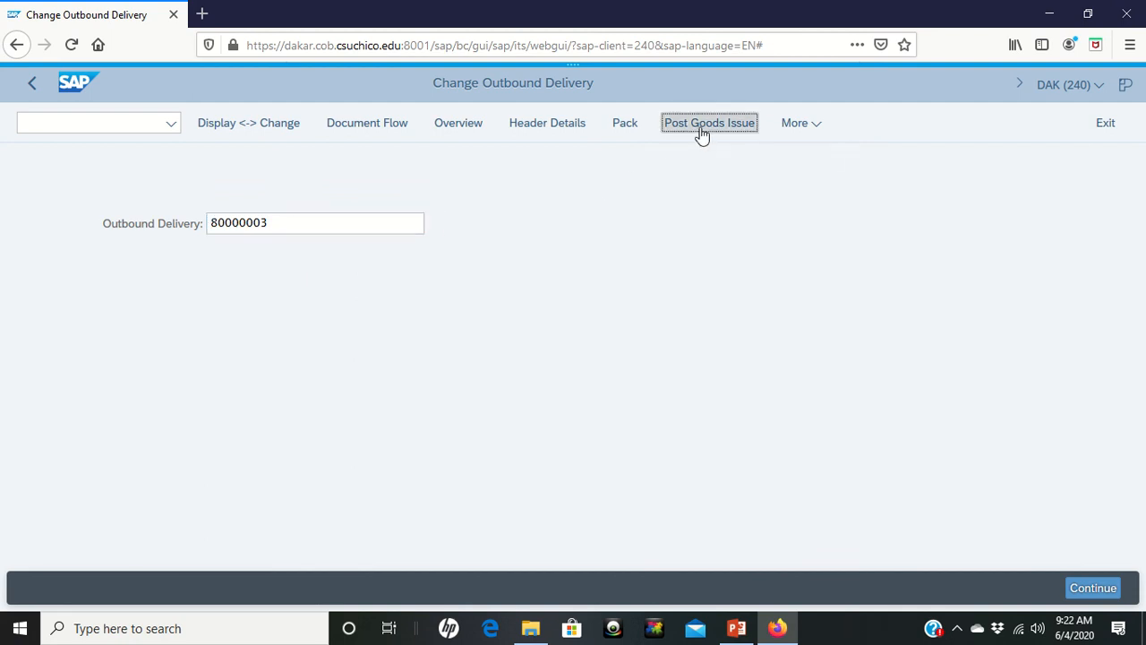
# Post goods issue for delivery 80000003 and wait for processing to complete
pyautogui.click(709, 123)
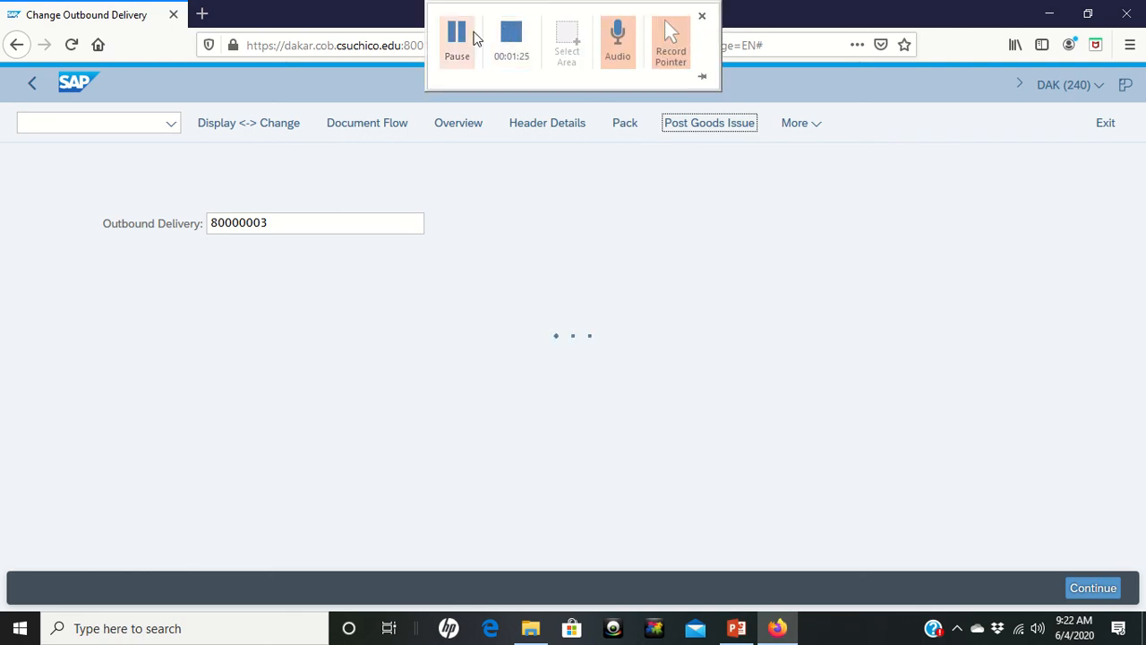
pyautogui.click(702, 16)
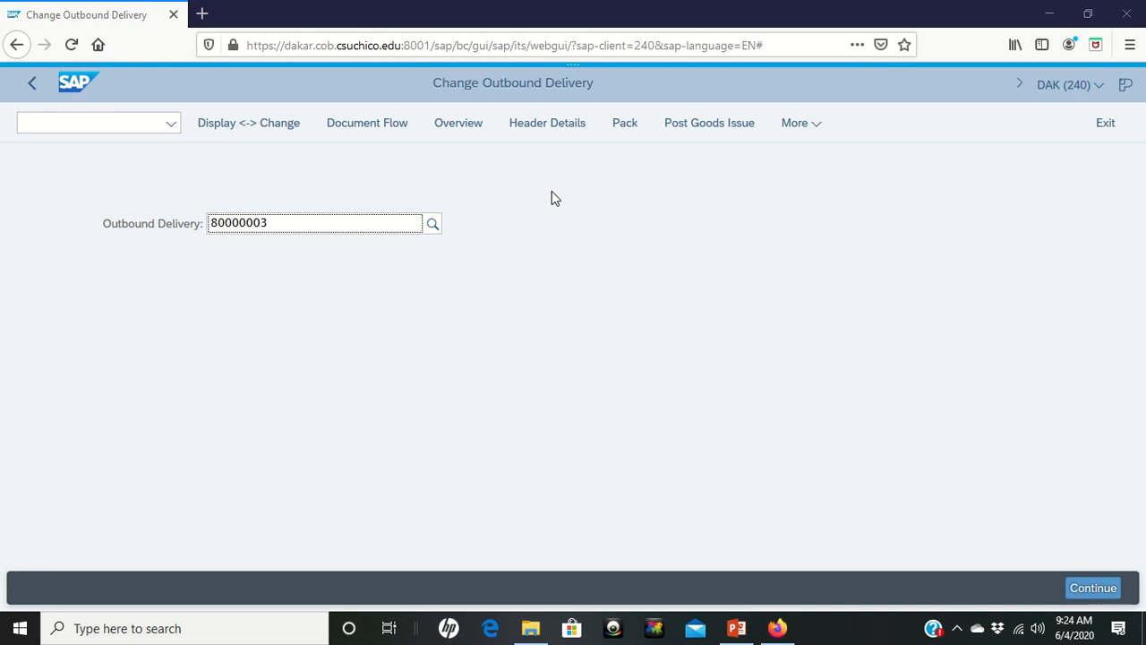
pyautogui.moveTo(584, 267)
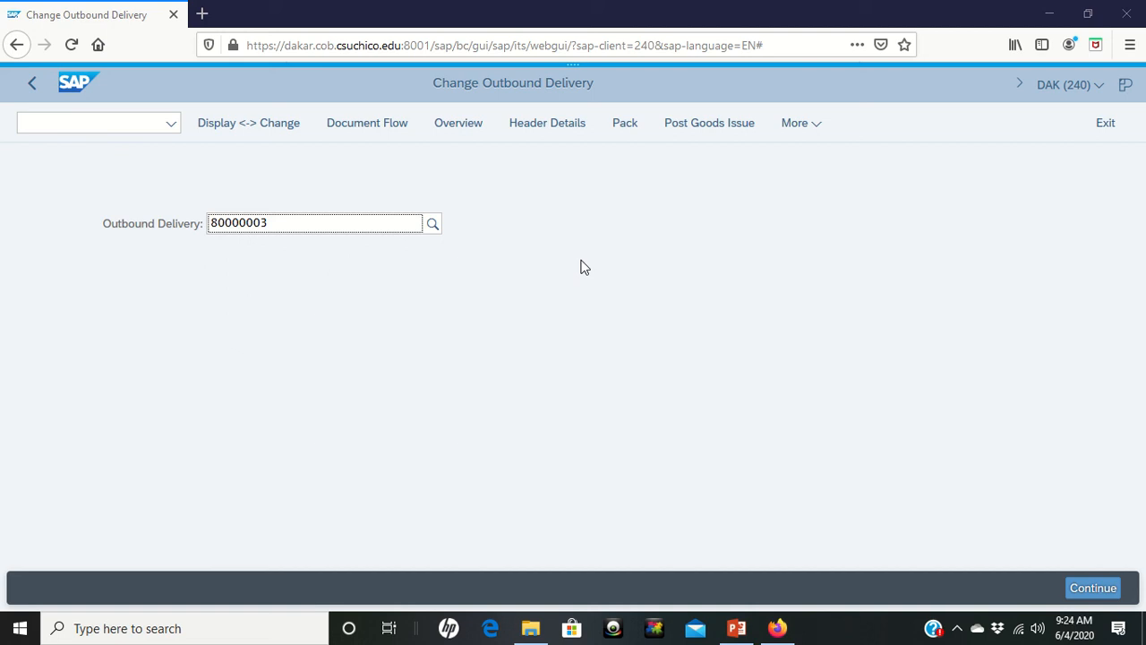
pyautogui.moveTo(709, 123)
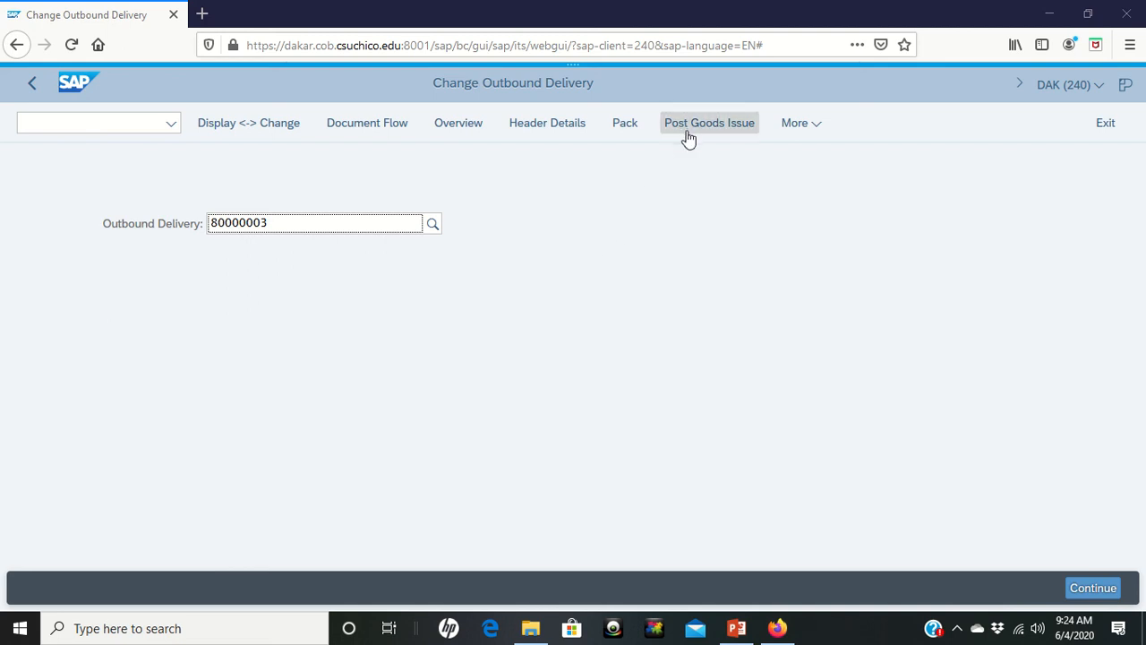
# Retry Post Goods Issue and check error log message 602: goods issue already posted
pyautogui.click(709, 123)
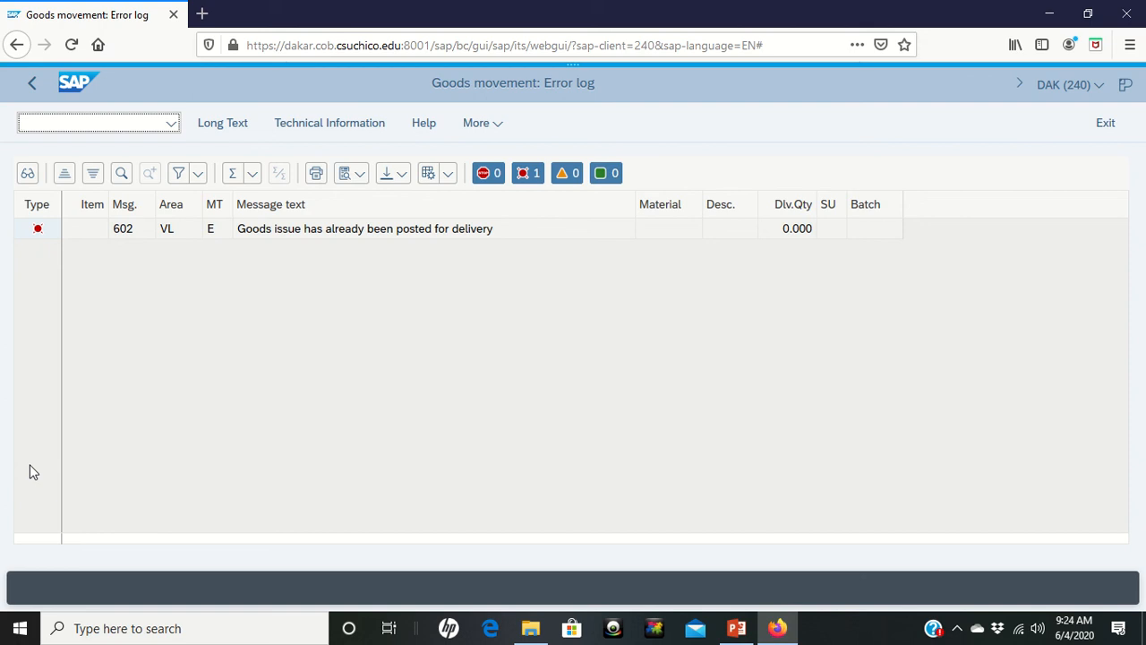
pyautogui.moveTo(366, 251)
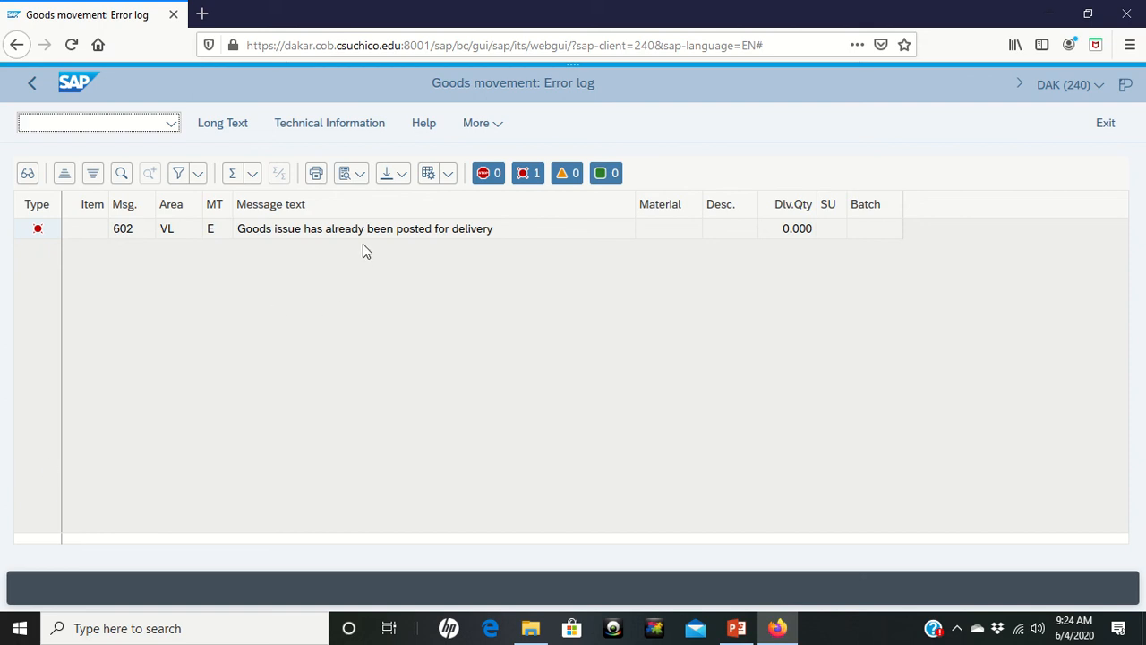
pyautogui.moveTo(324, 243)
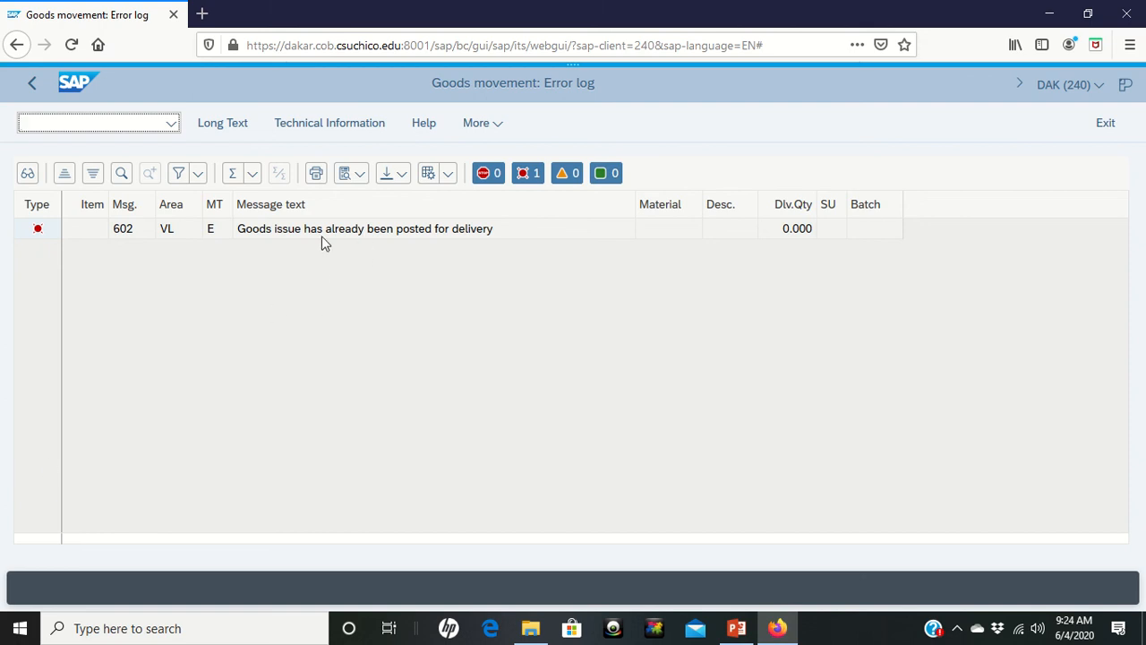
pyautogui.moveTo(327, 247)
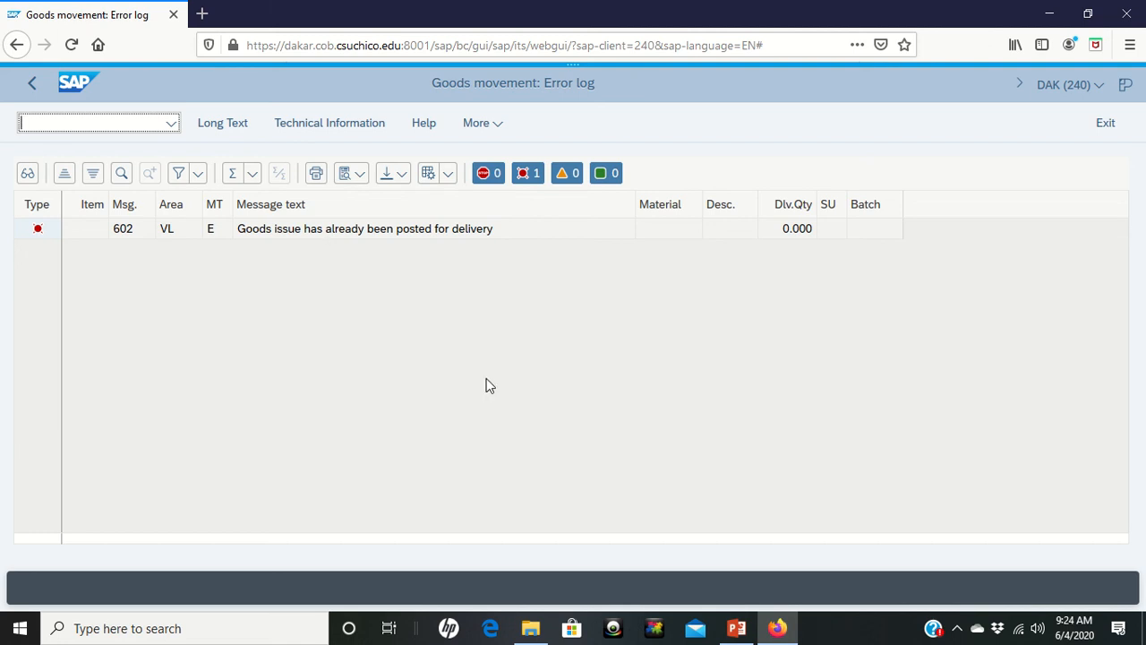
pyautogui.moveTo(523, 272)
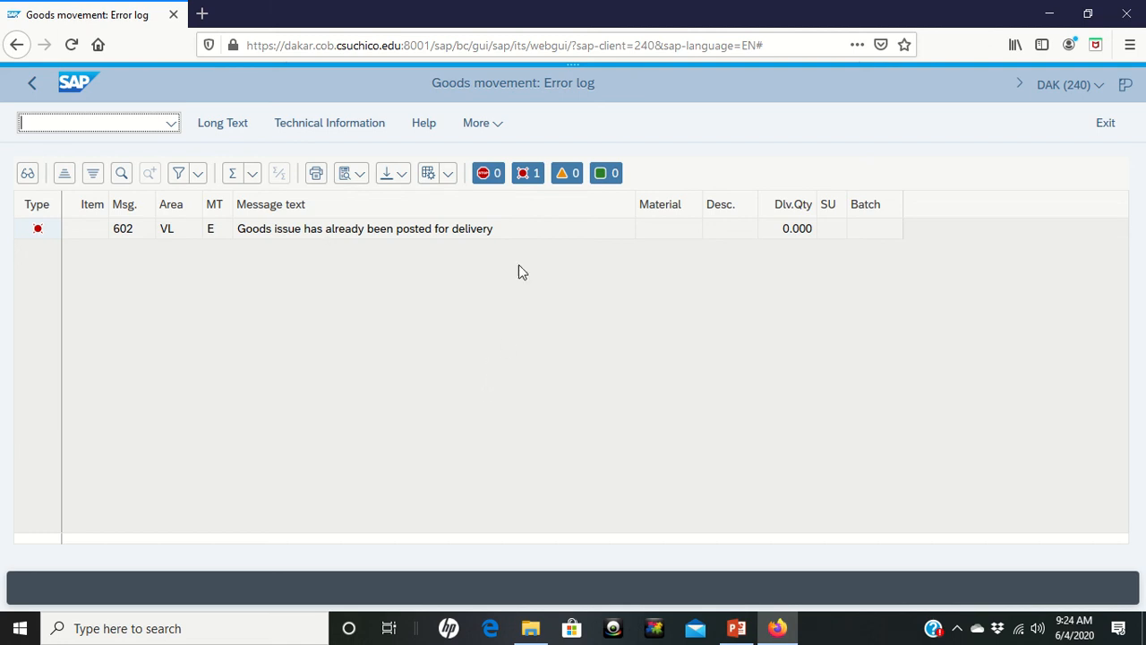